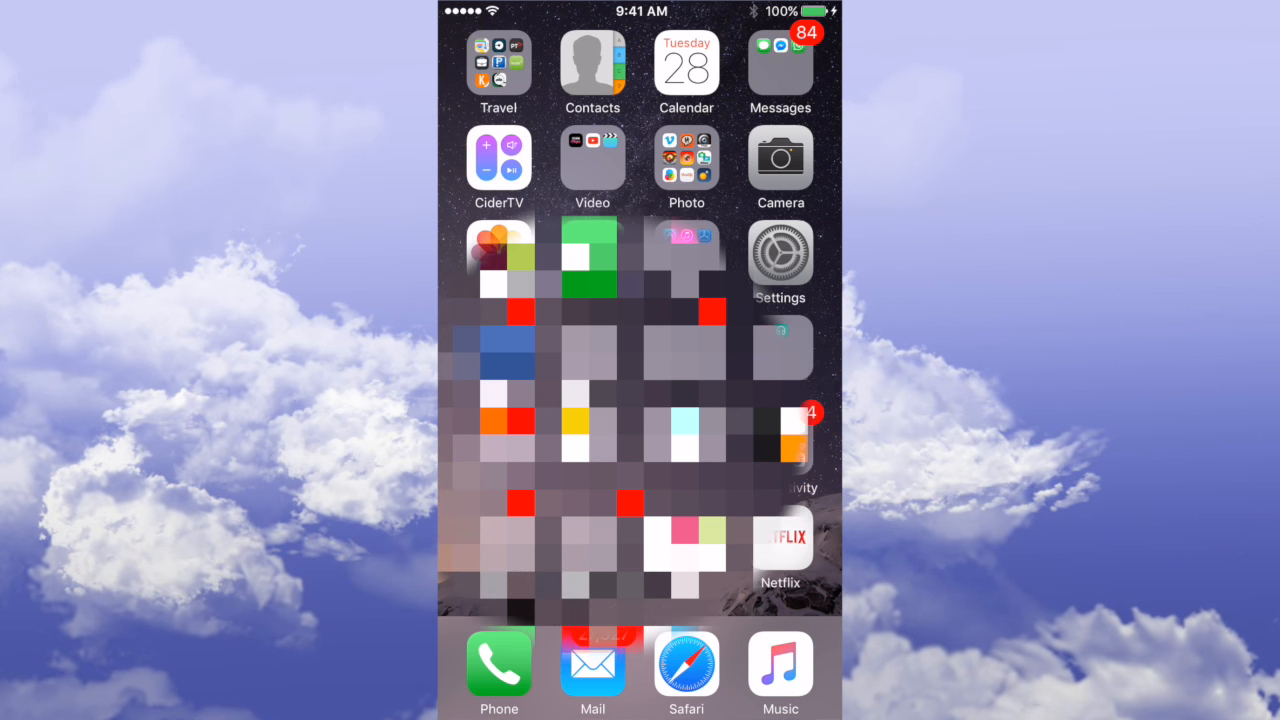
Go into device Settings to reach the VPN configurations list.
{"action": "left_click", "coordinate": [780, 252]}
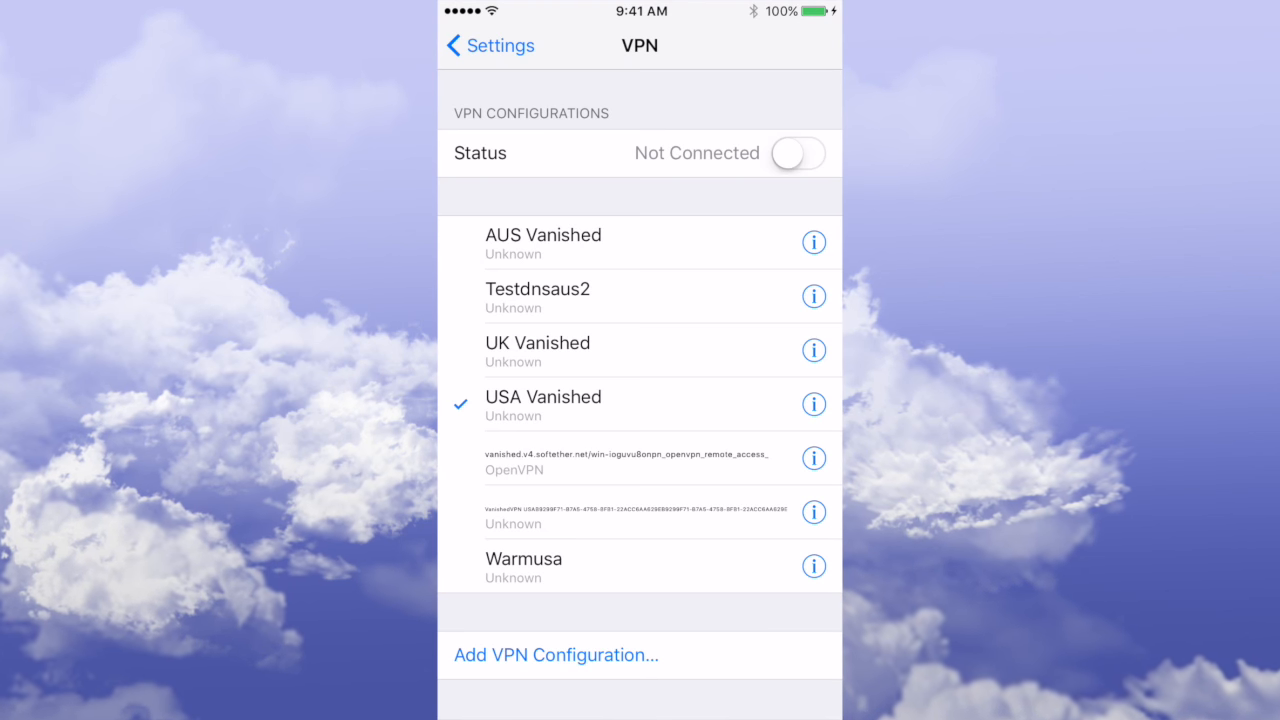
Begin a new VPN configuration and choose L2TP as its protocol type.
{"action": "left_click", "coordinate": [556, 656]}
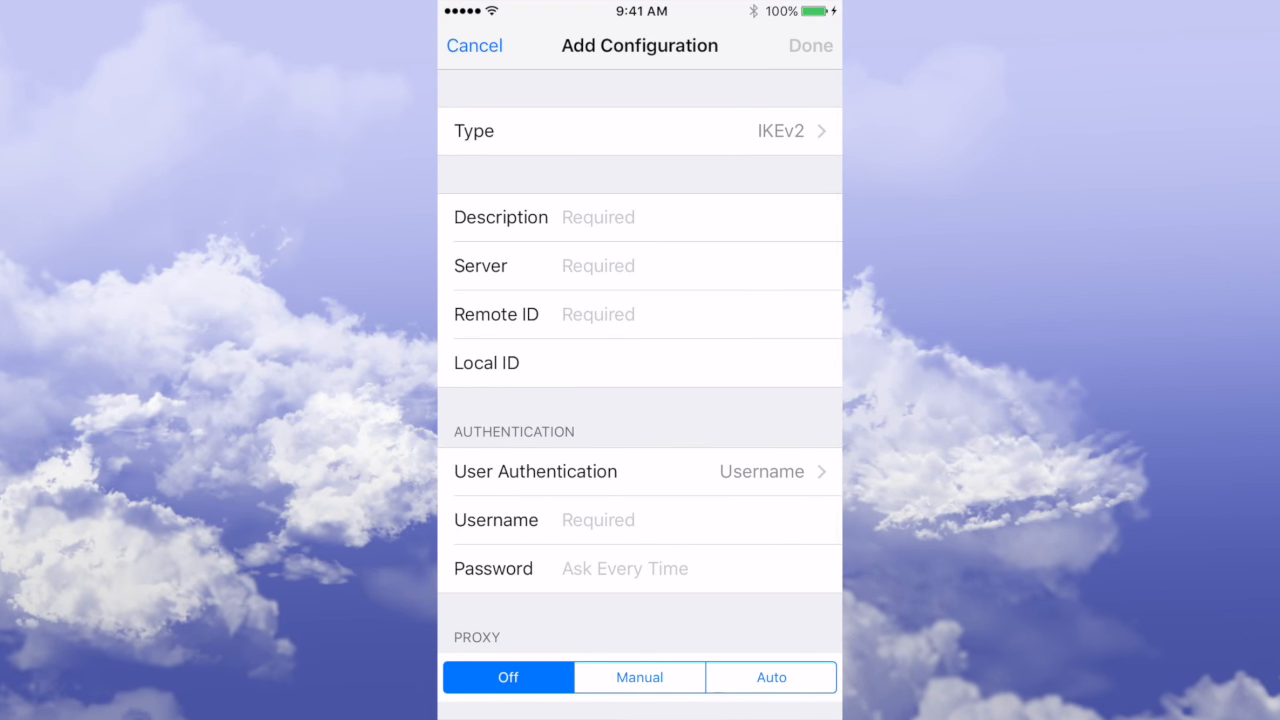
{"action": "left_click", "coordinate": [640, 132]}
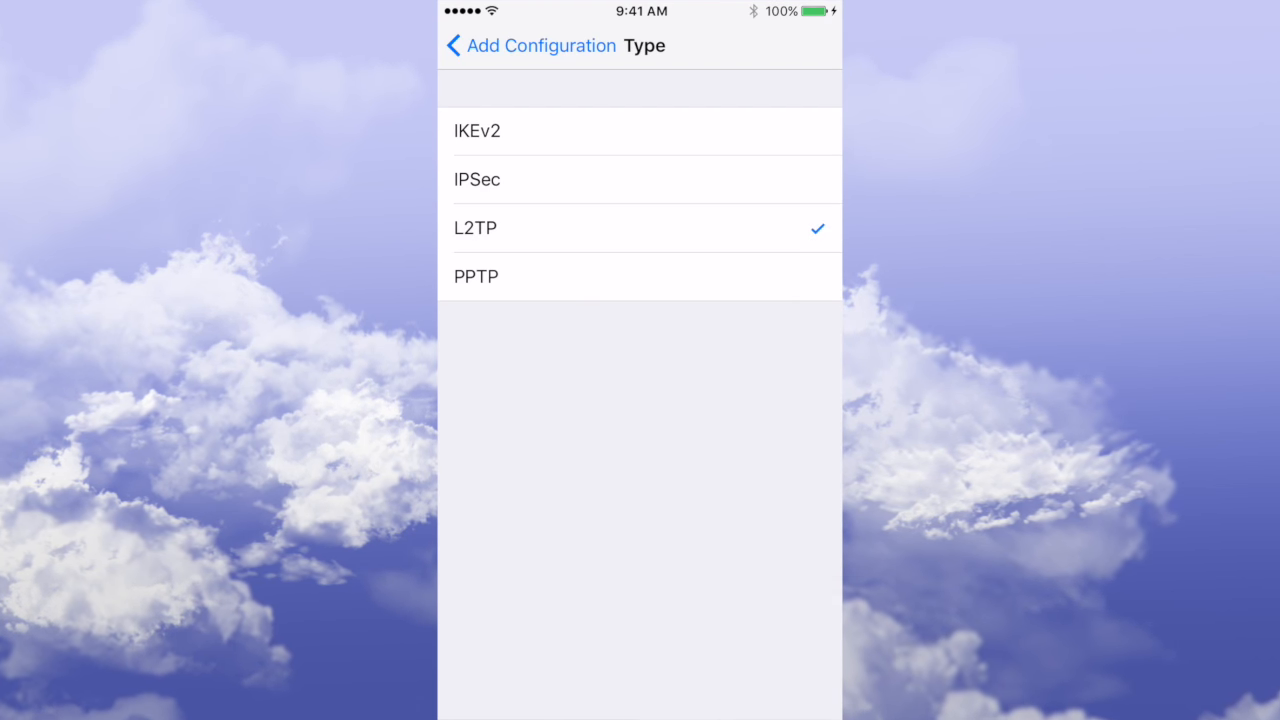
{"action": "left_click", "coordinate": [476, 228]}
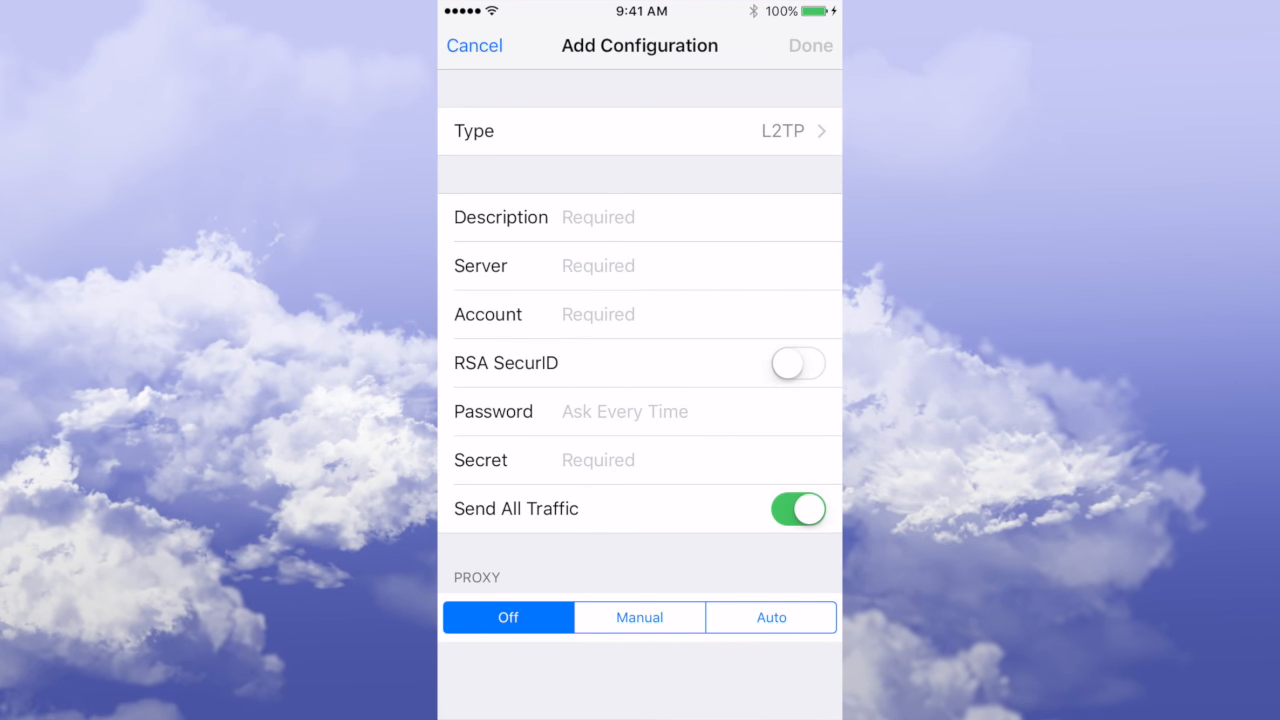
Enter the description and server address 'usa...pn.com', then move to the Account field.
{"action": "left_click", "coordinate": [596, 216]}
{"action": "type", "text": "Demi"}
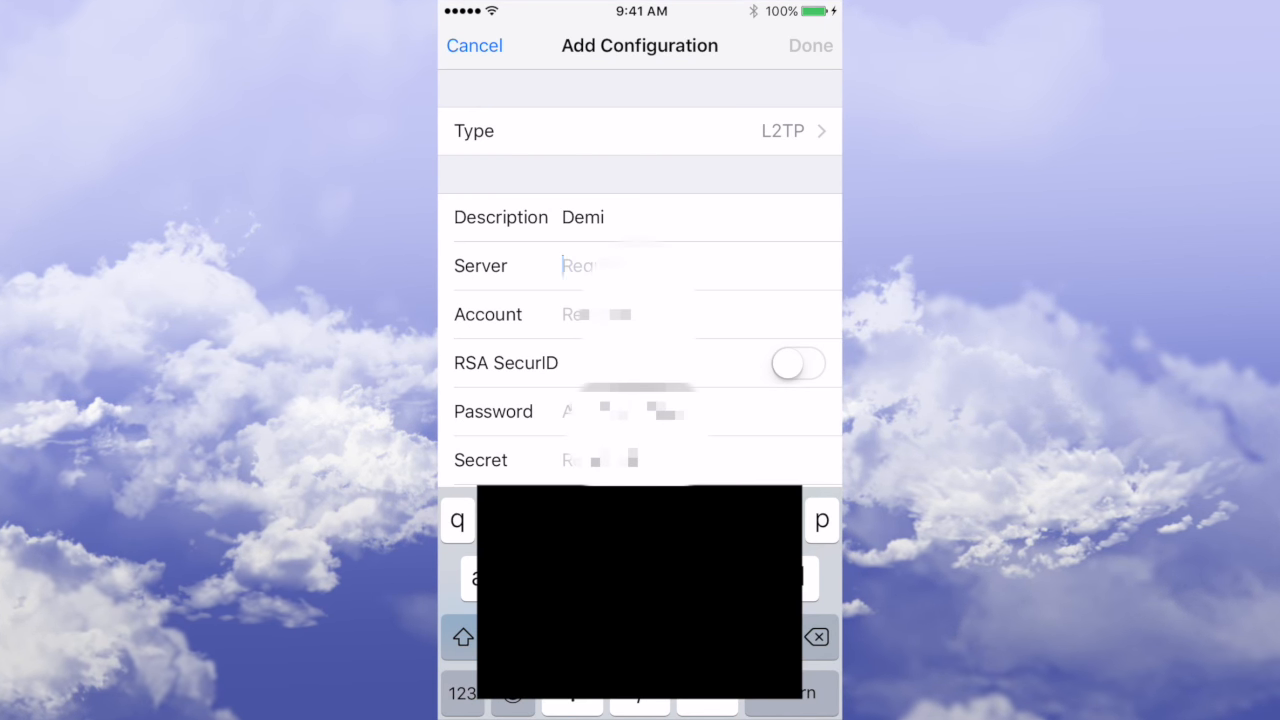
{"action": "type", "text": "usa"}
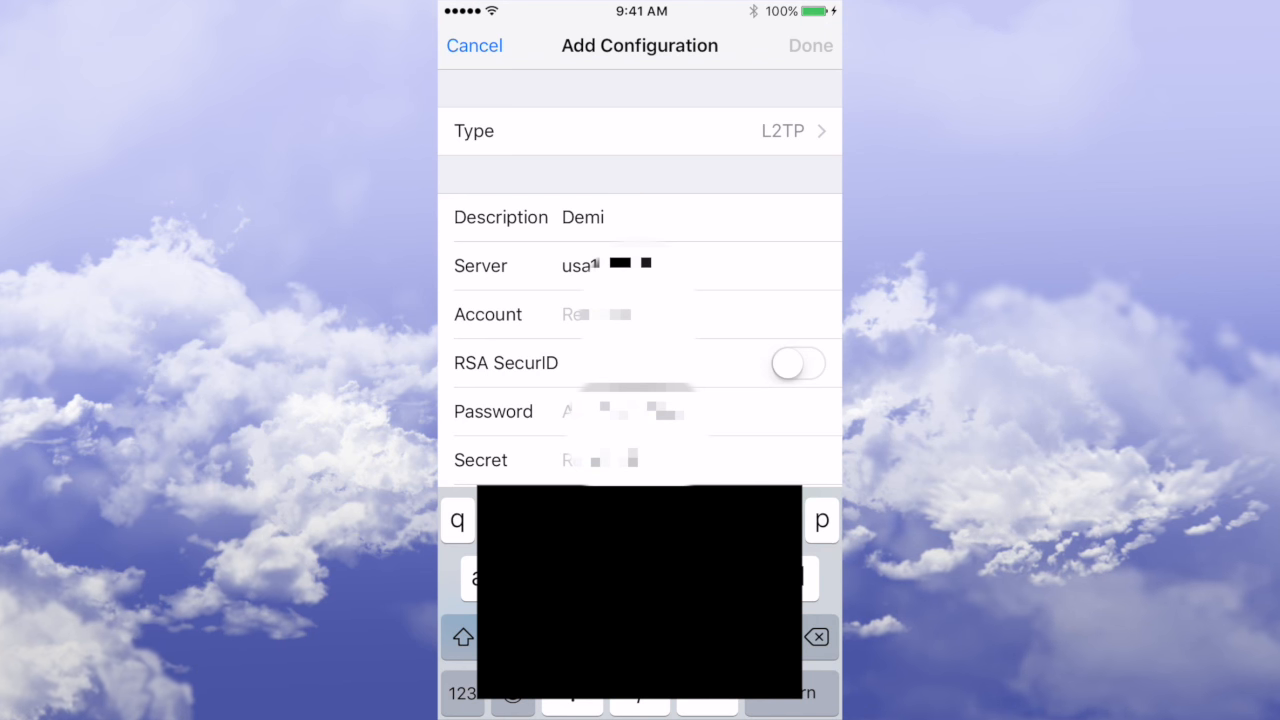
{"action": "type", "text": "p"}
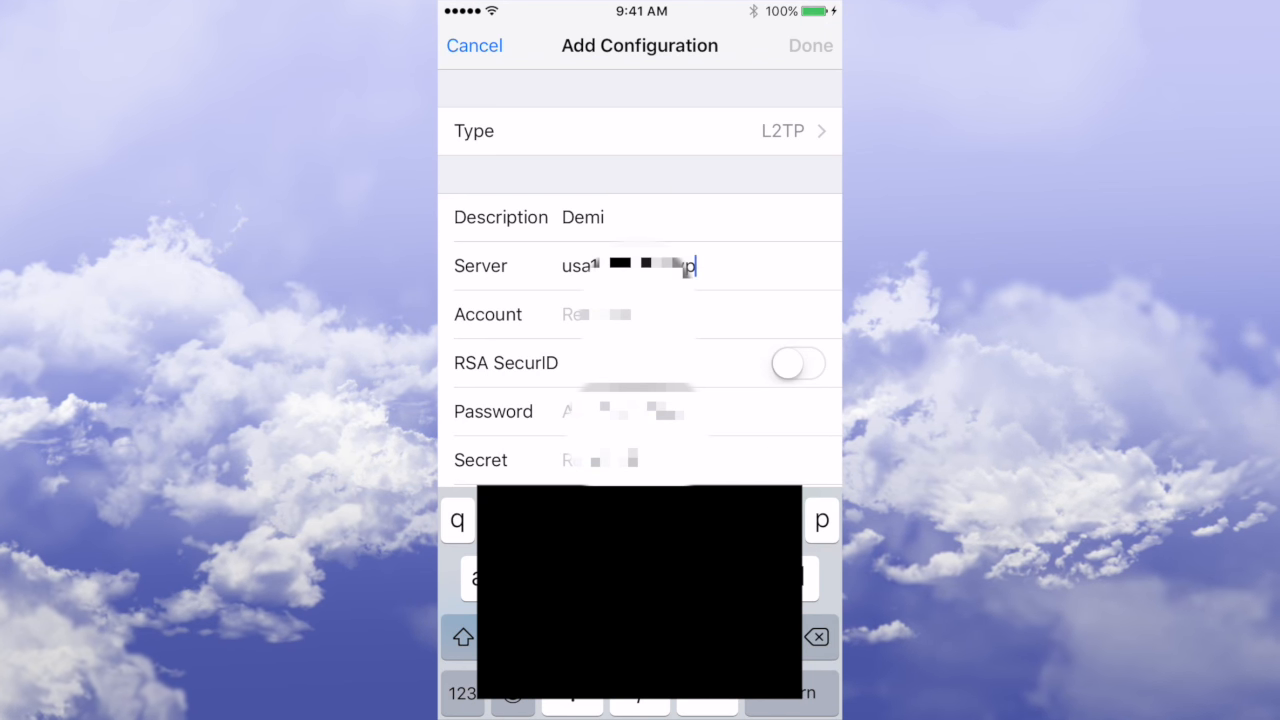
{"action": "type", "text": "pn.com"}
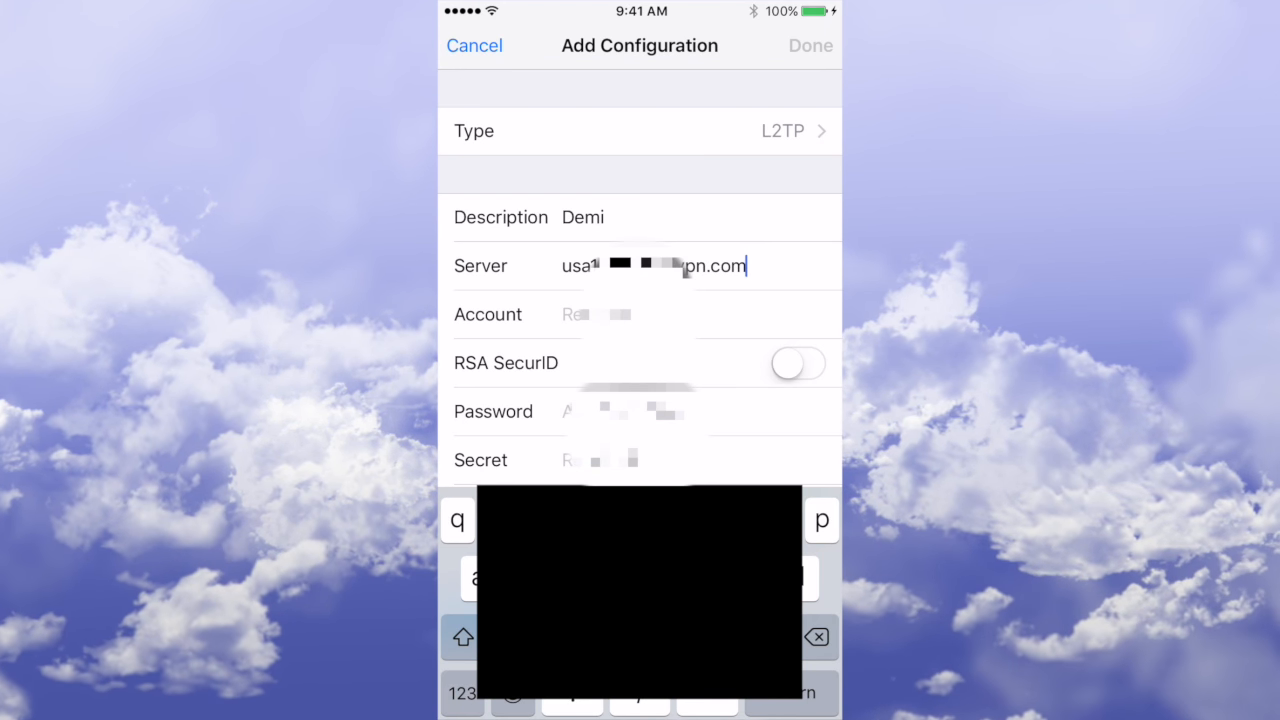
{"action": "left_click", "coordinate": [576, 314]}
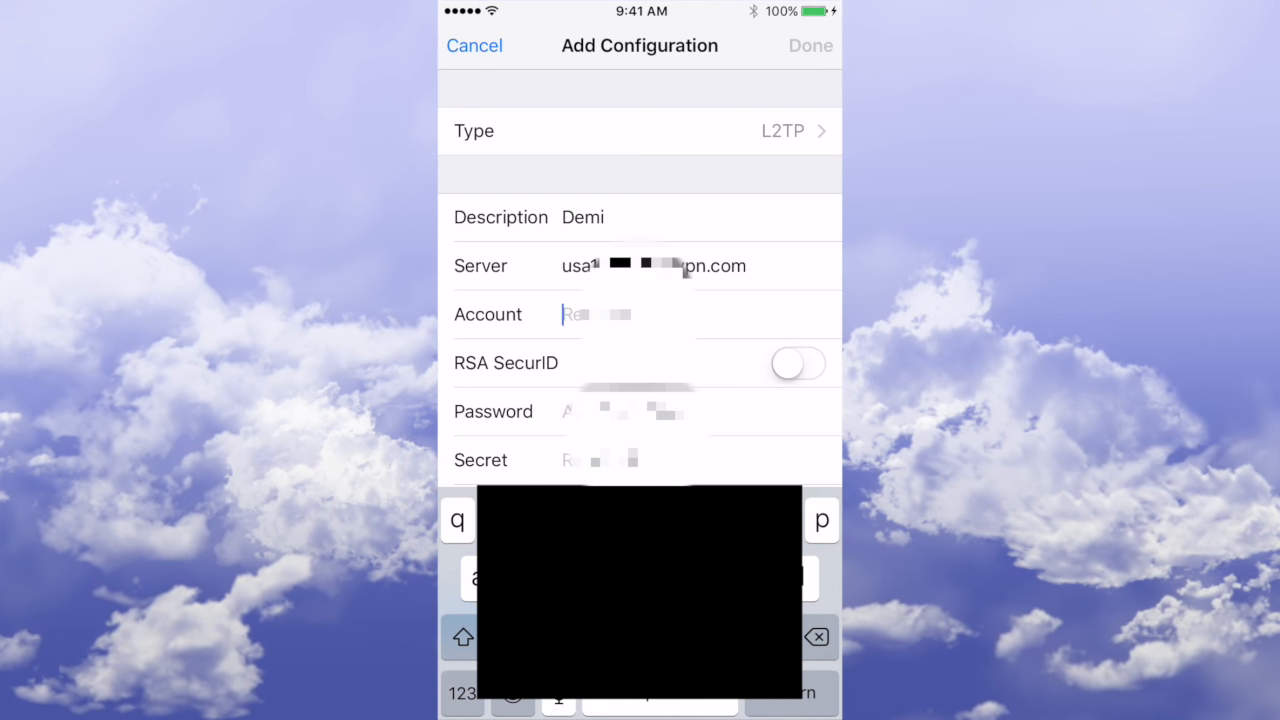
Enter the account name starting 'pjl' with its numbers, then move to the Password field.
{"action": "type", "text": "pjl"}
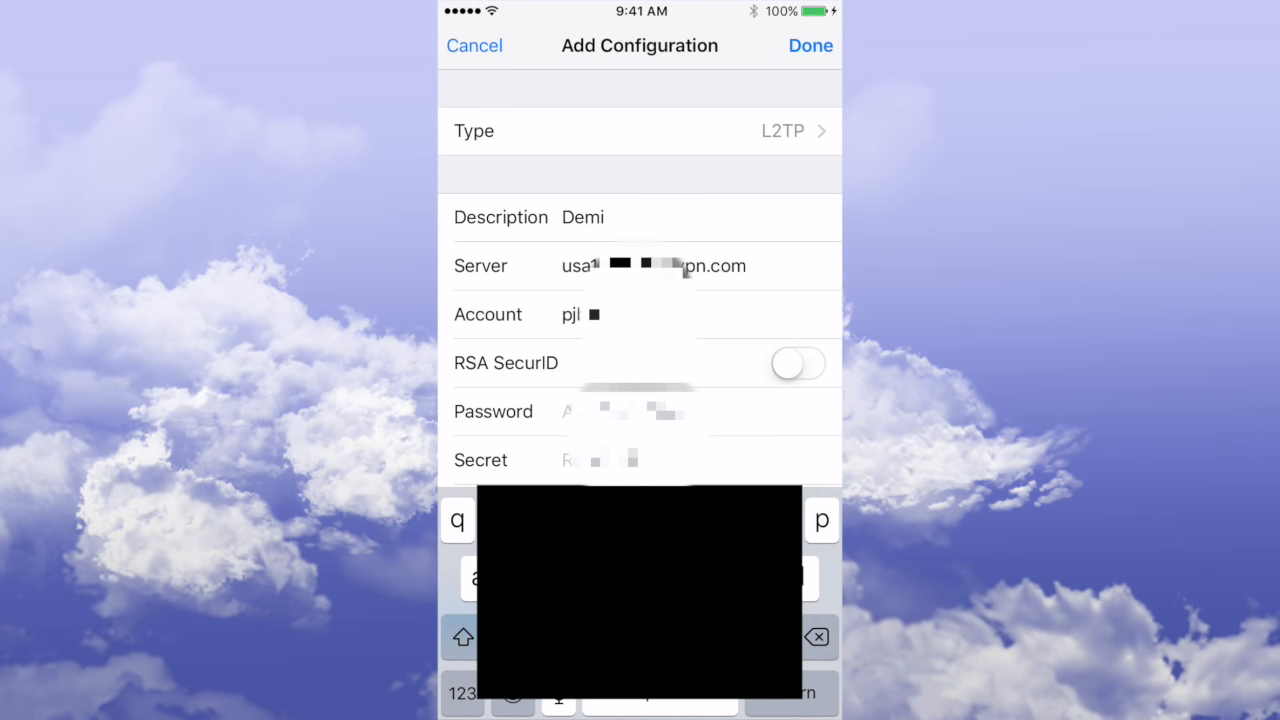
{"action": "left_click", "coordinate": [462, 692]}
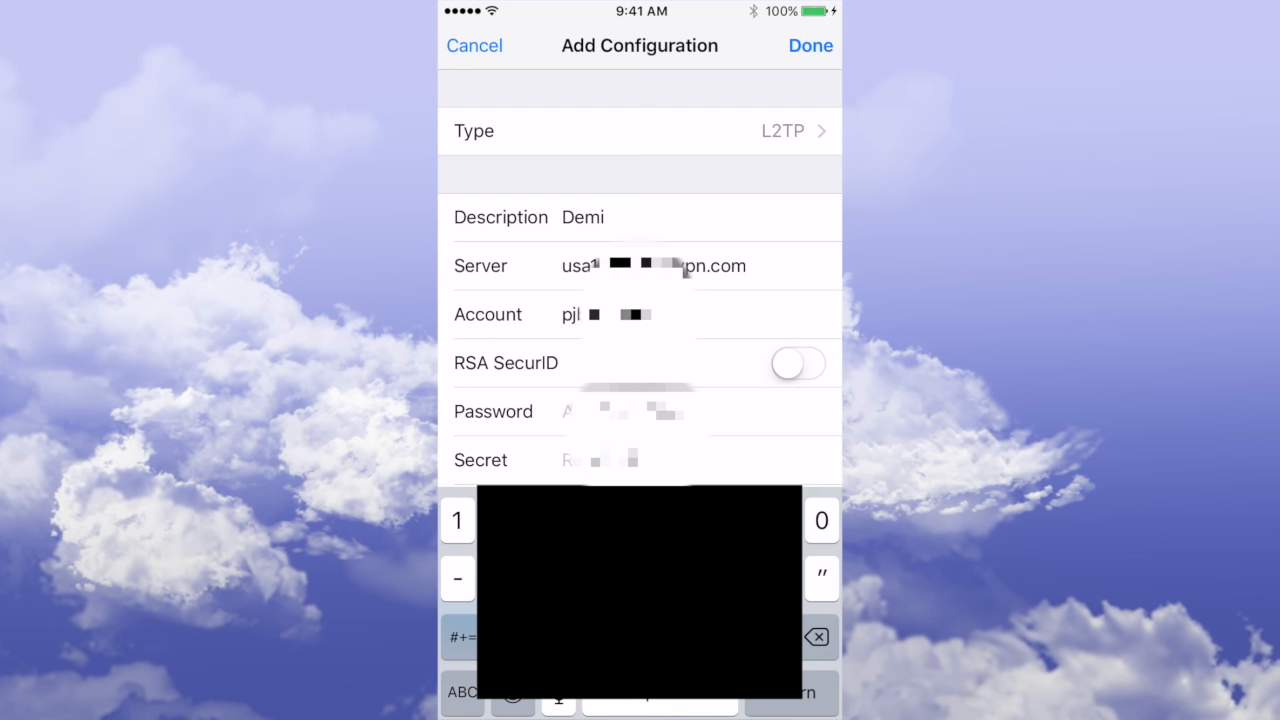
{"action": "left_click", "coordinate": [660, 314]}
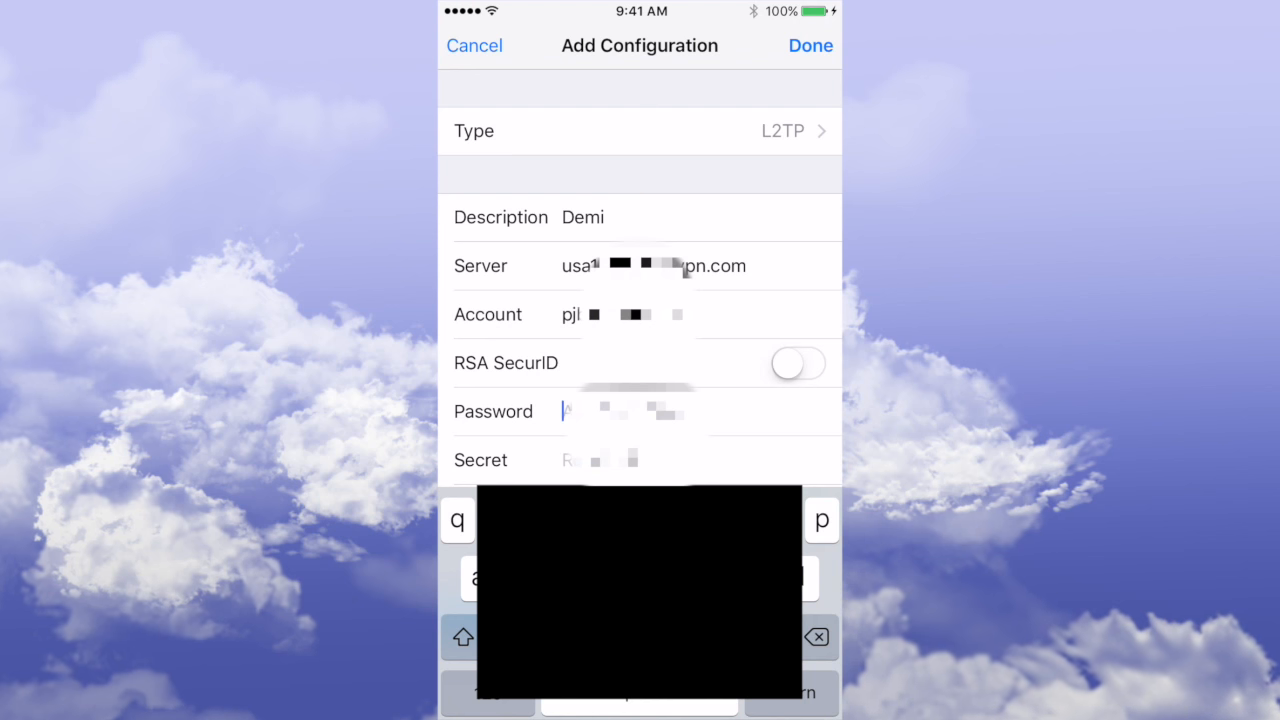
Enter the password and save the configuration as Demo.
{"action": "type", "text": "C"}
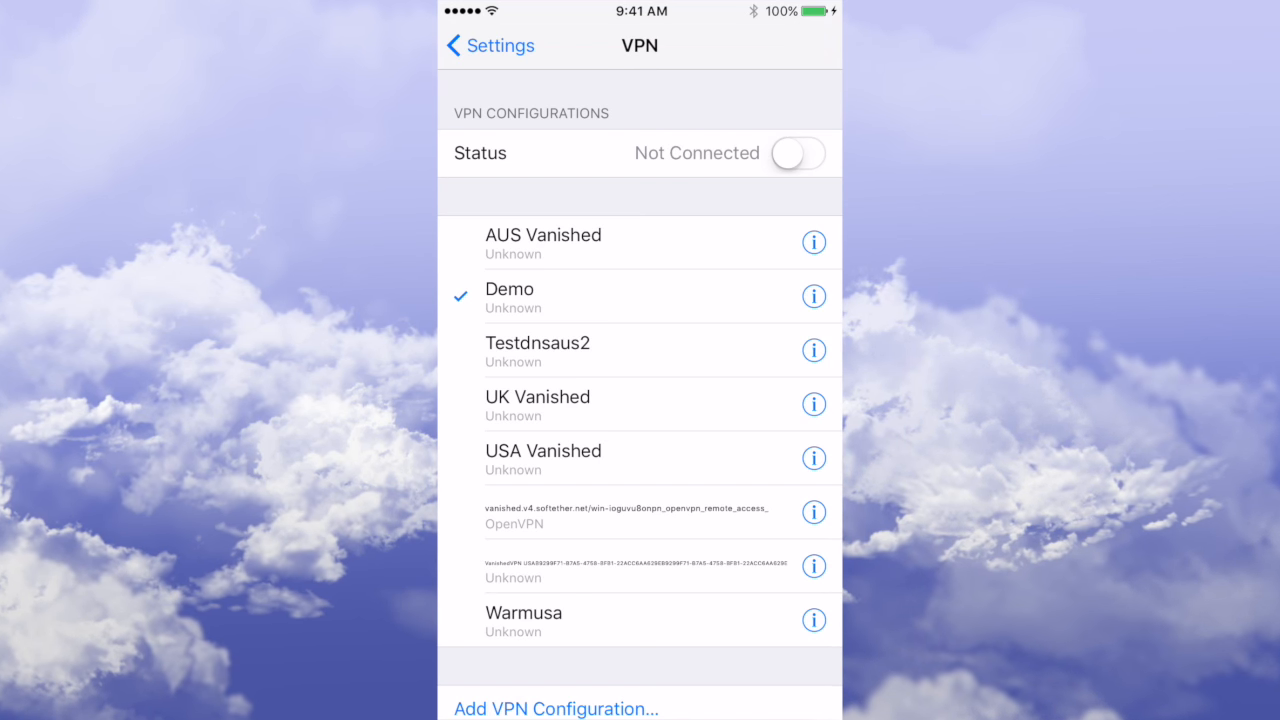
Switch the Demo VPN status on to connect, then launch Netflix from the home screen.
{"action": "left_click", "coordinate": [796, 152]}
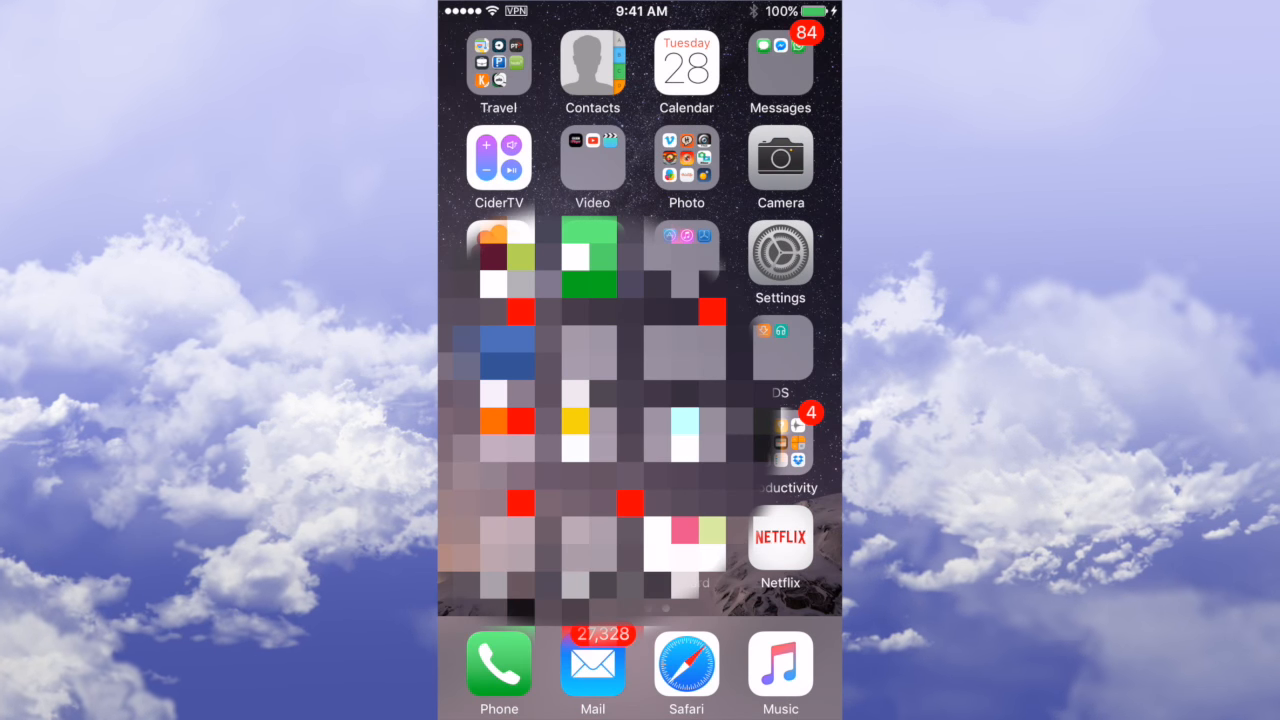
{"action": "left_click", "coordinate": [780, 536]}
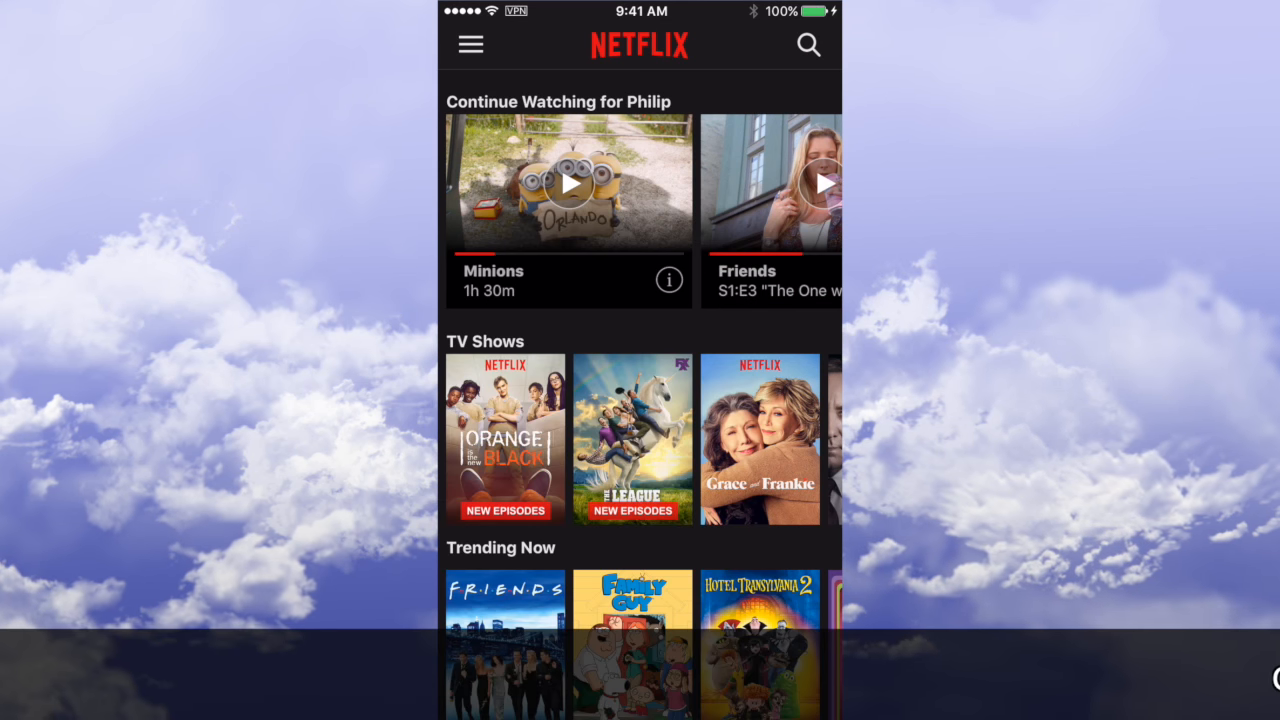